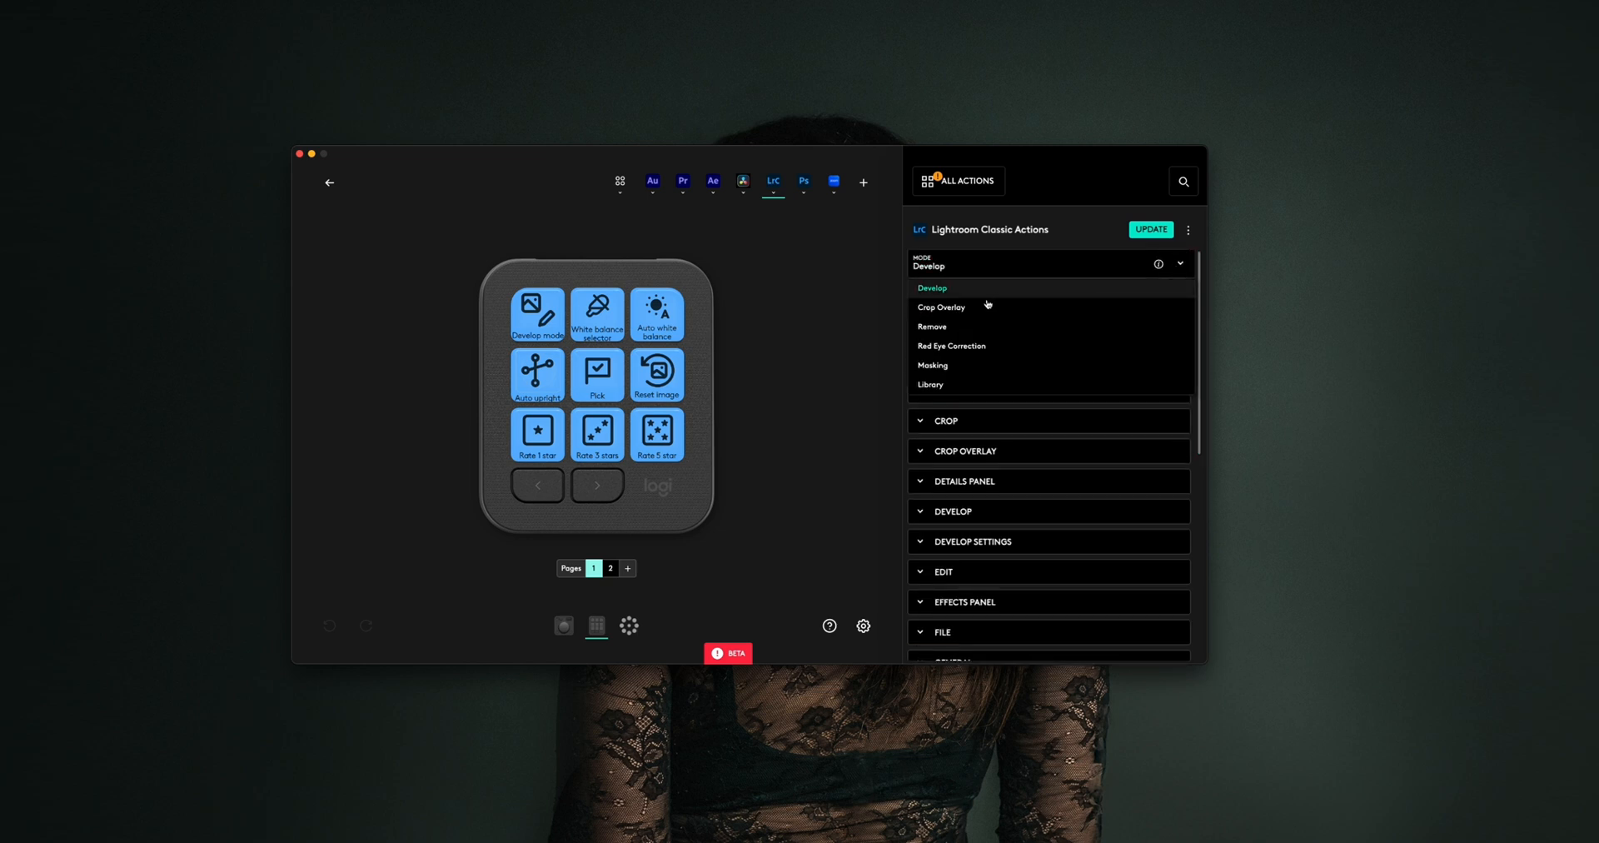
Step: Switch to page 2 of the profile holding the Photoshop and Chrome launcher keys
left_click(743, 181)
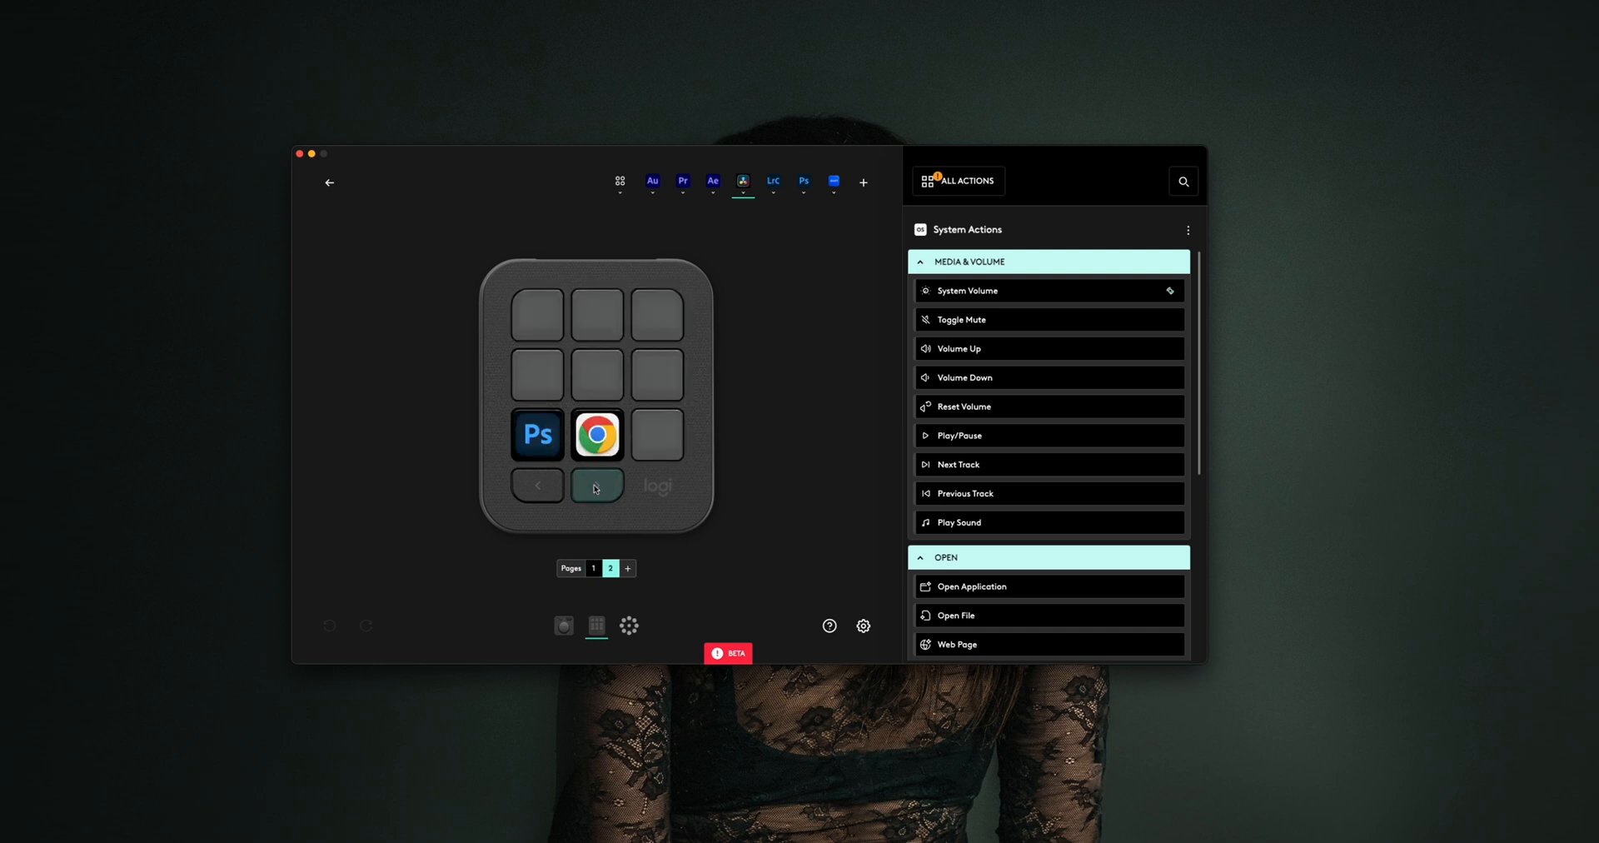
mouse_move(538, 370)
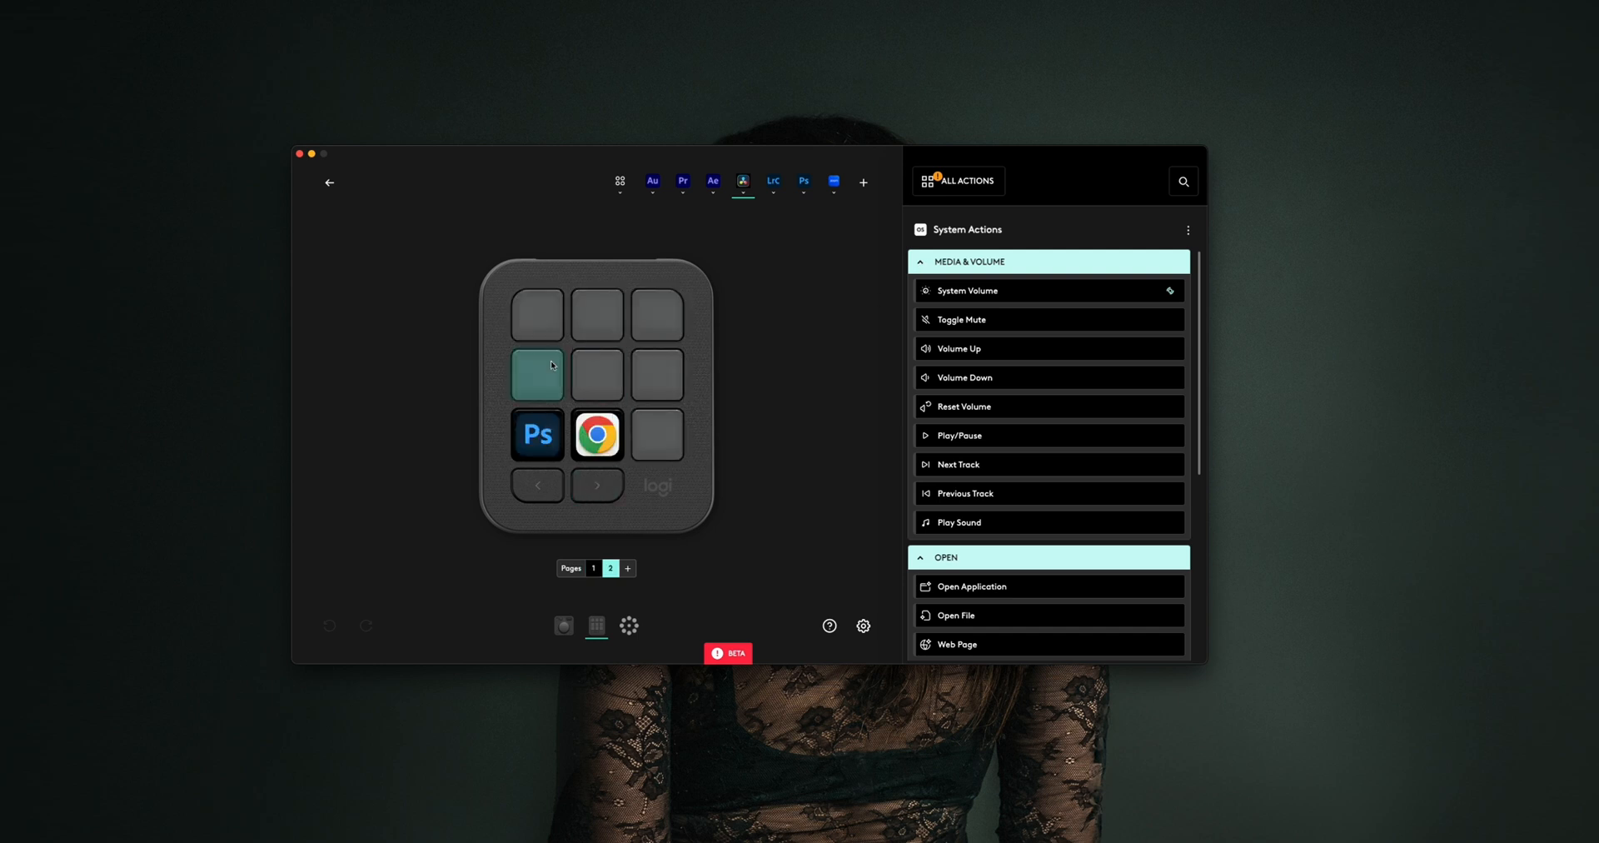
Step: Expand the Keyboard group under System Actions to reach the Keyboard Shortcut action
scroll("down", 3)
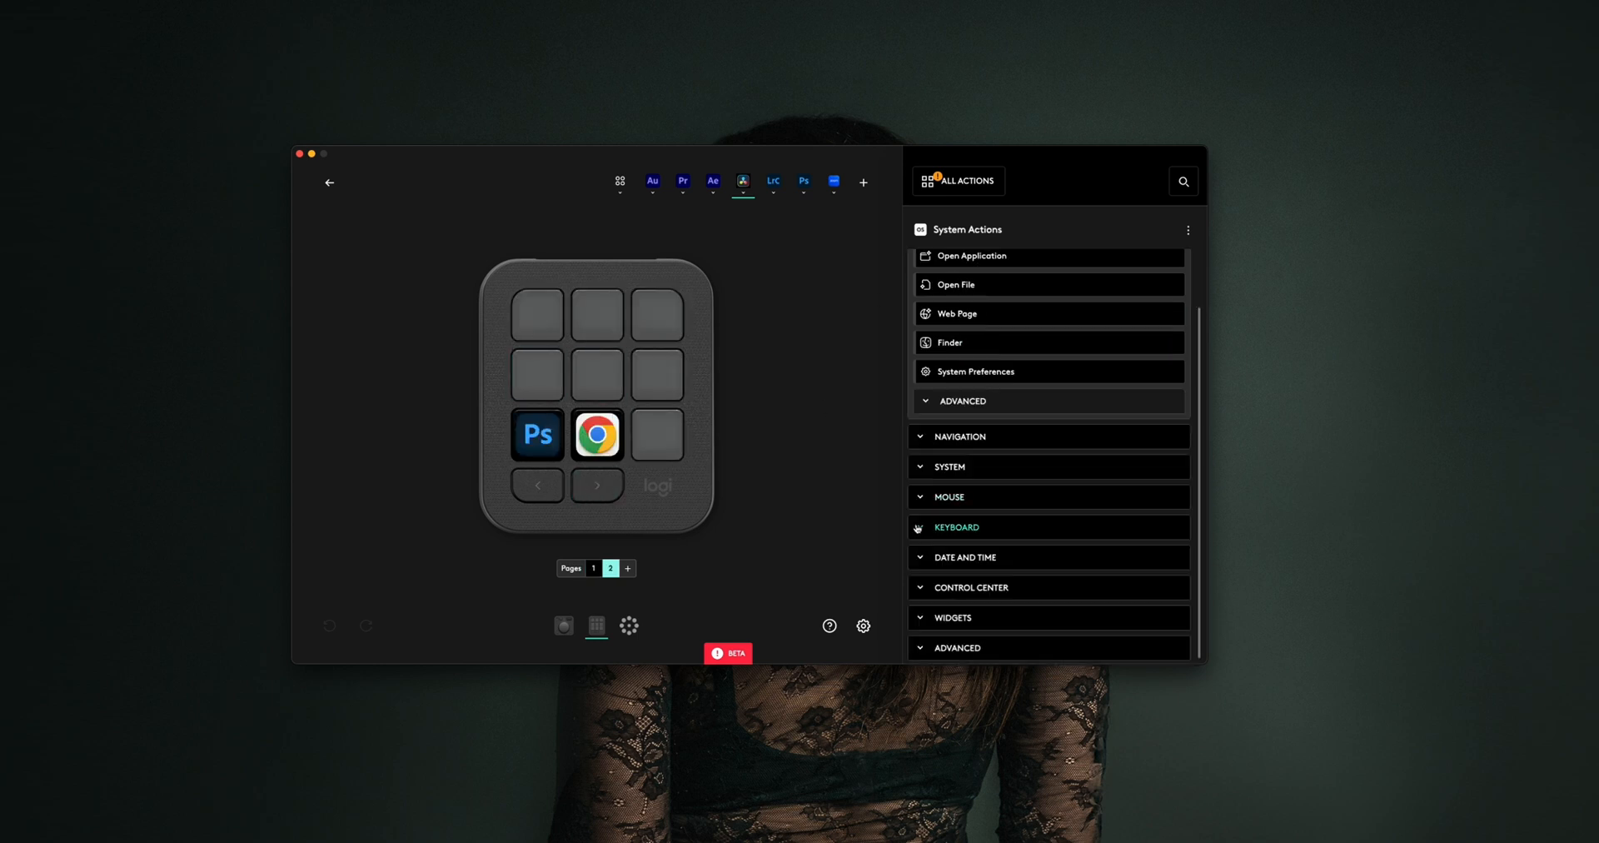
left_click(956, 527)
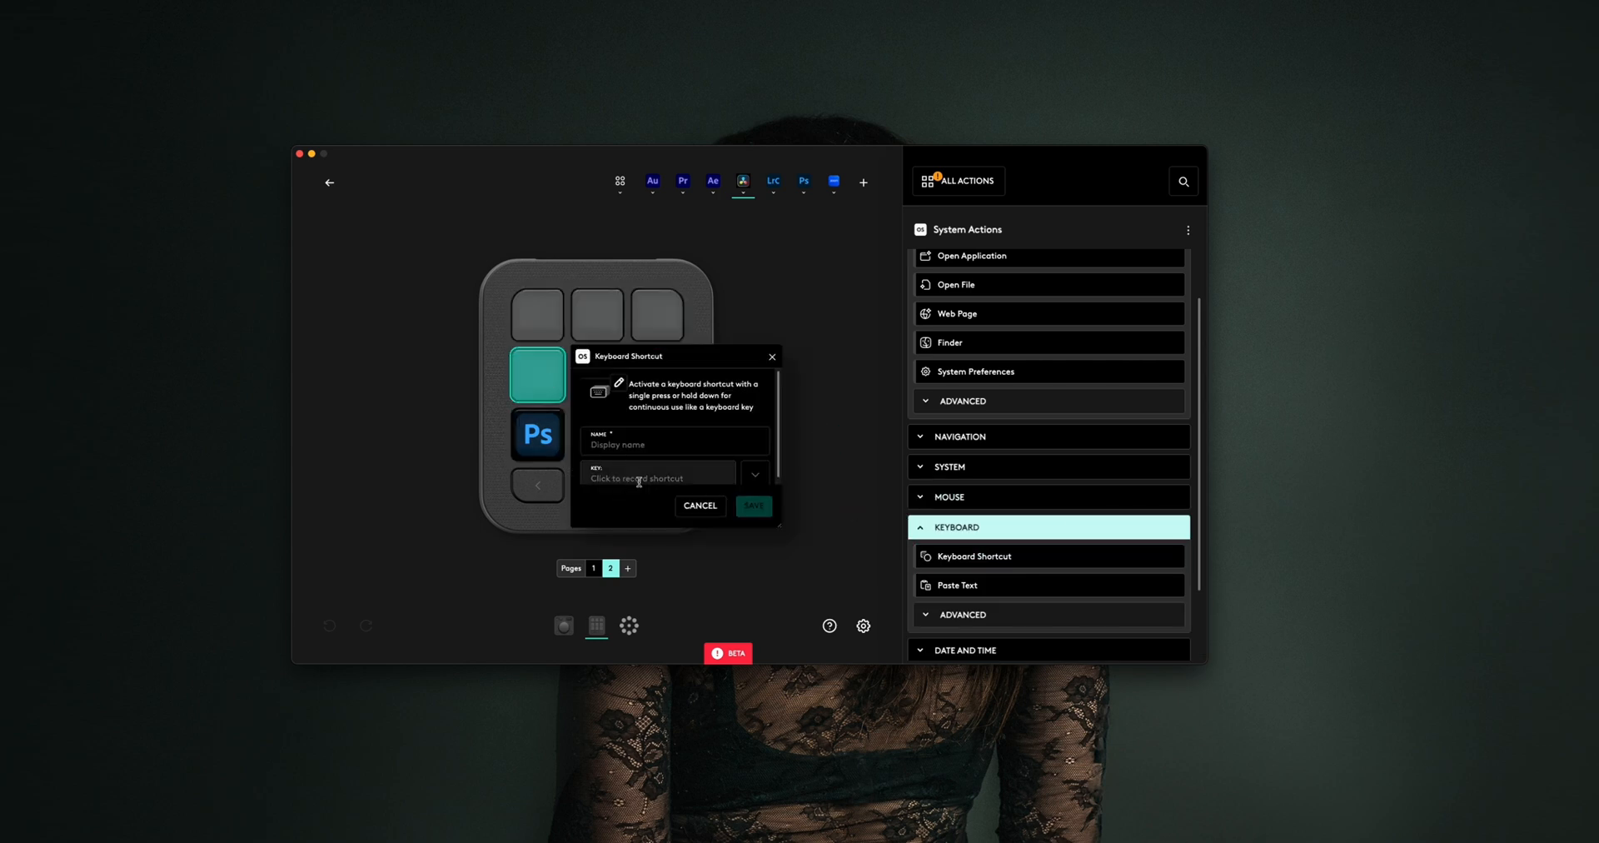
Step: Record the L key as the shortcut and save it to the middle-left key on page 2
left_click(656, 478)
type("L")
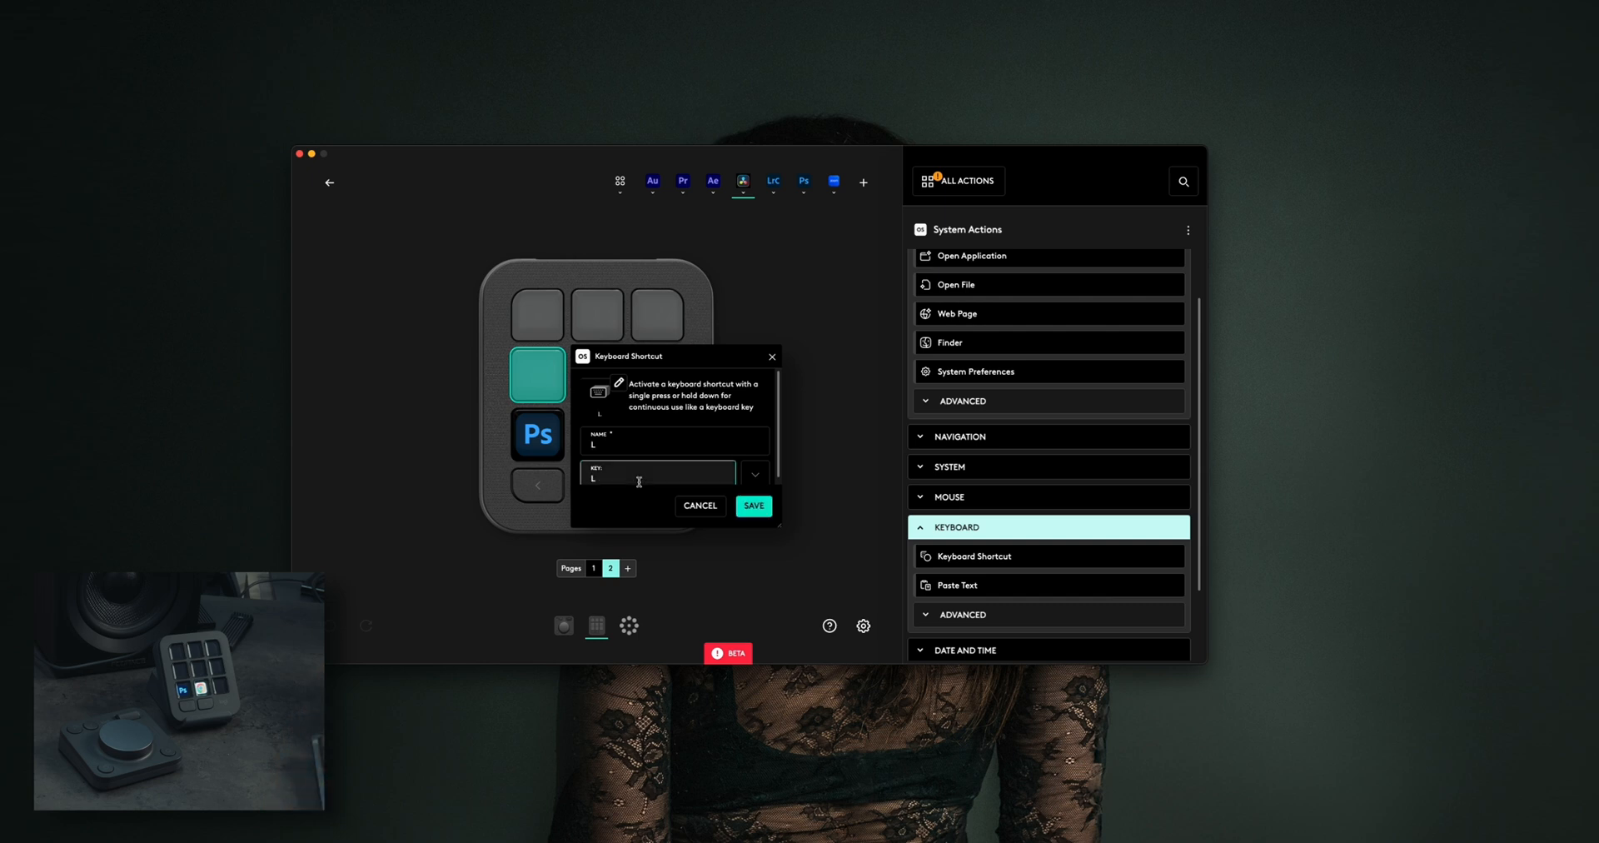
left_click(753, 504)
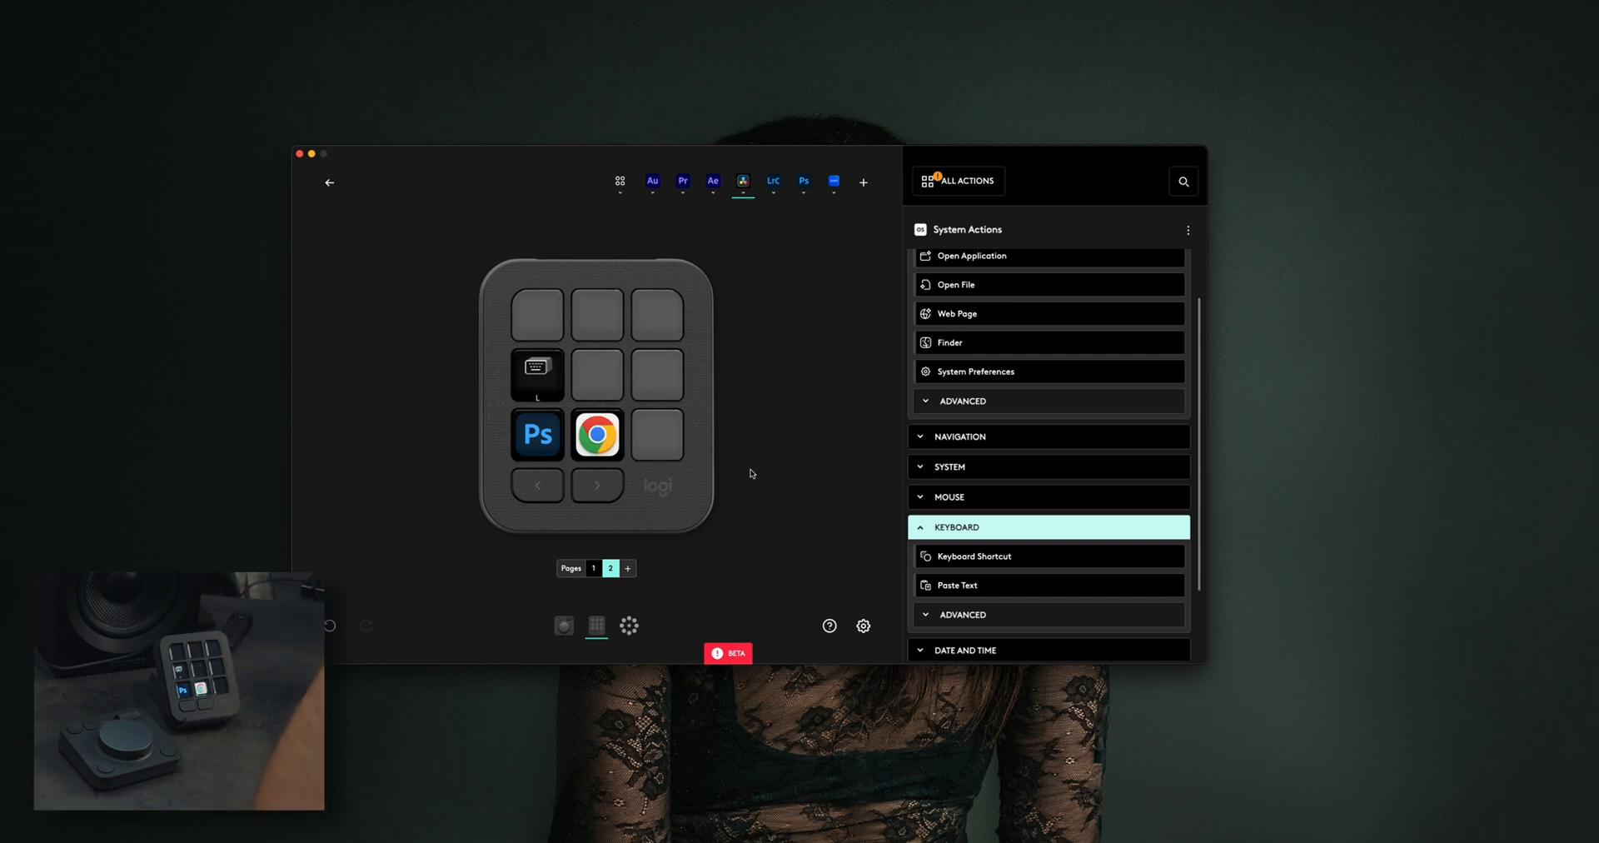